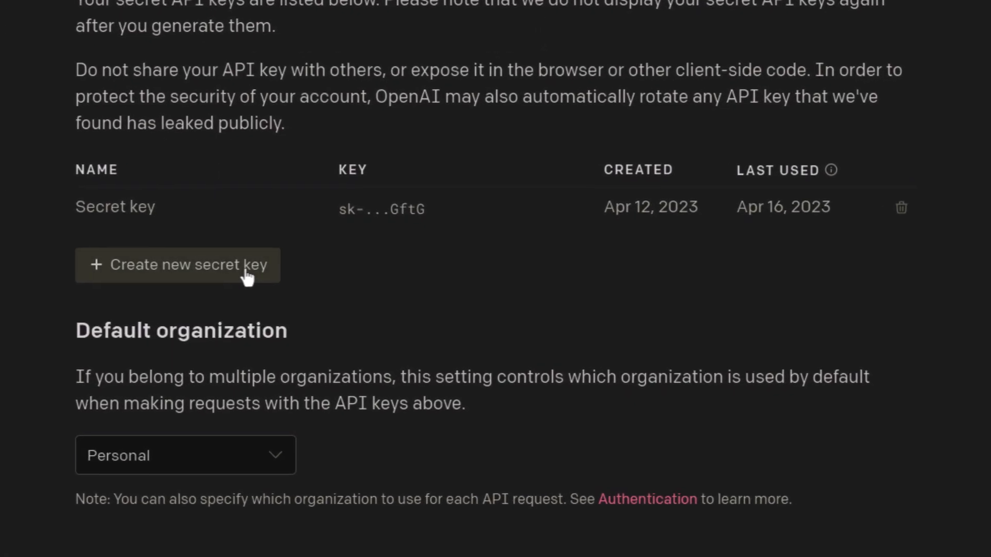
Start a new secret key and name it 'test' in the creation dialog.
left_click(177, 264)
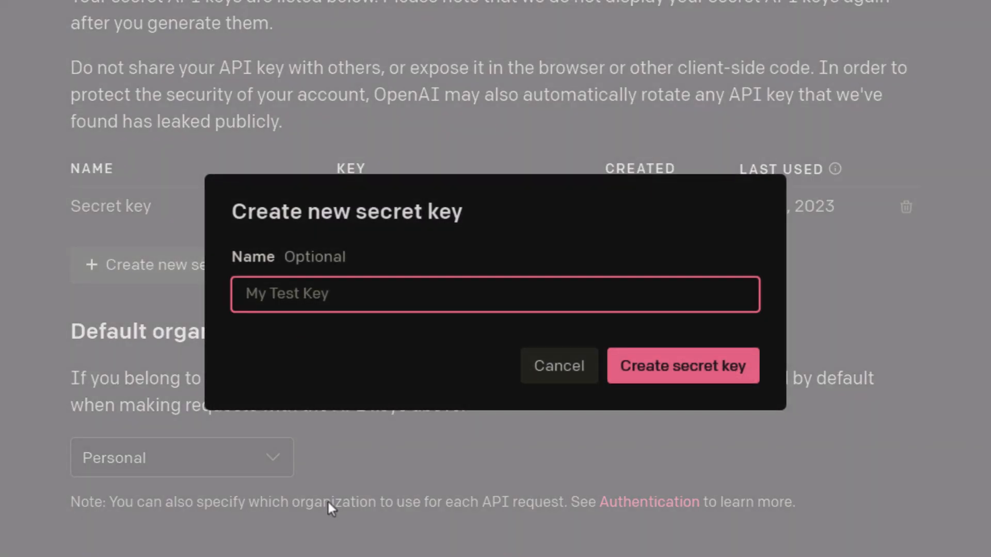
type("test")
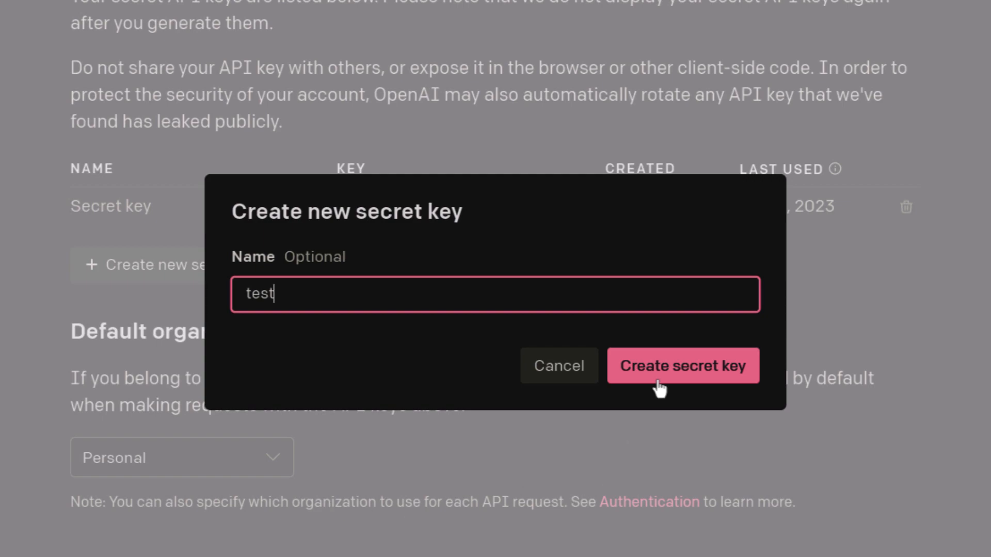
Create the 'test' key, copy its value, and return to the keys list.
left_click(682, 365)
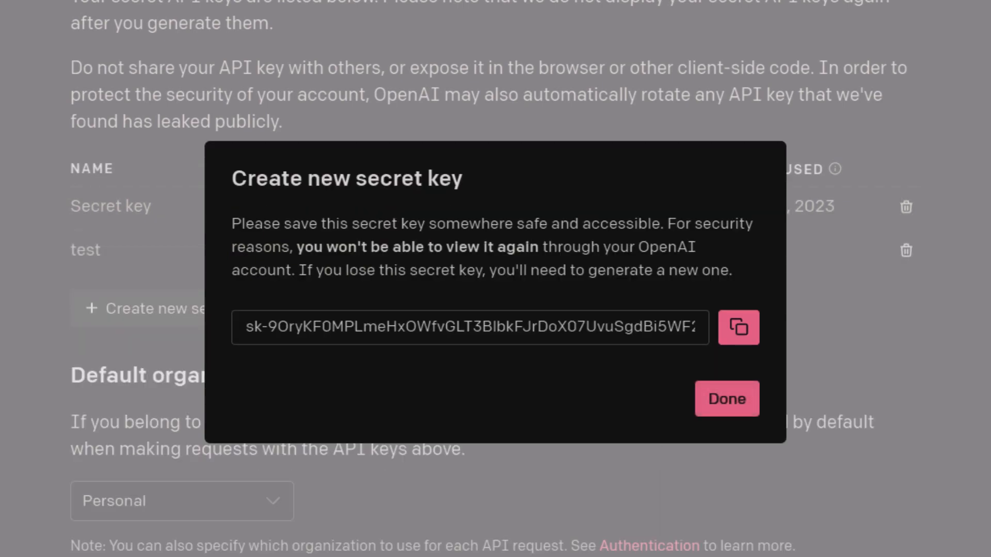
left_click(738, 327)
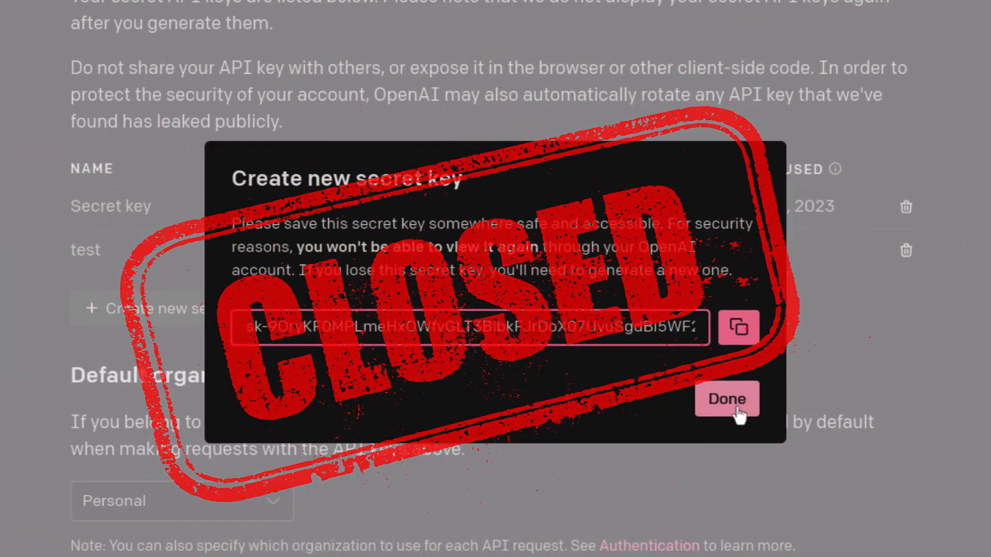
left_click(725, 398)
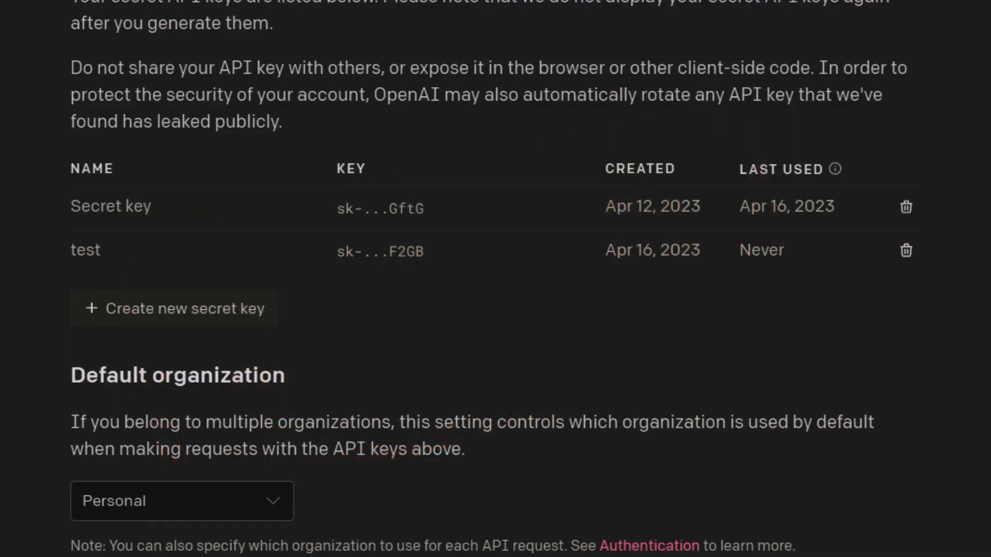